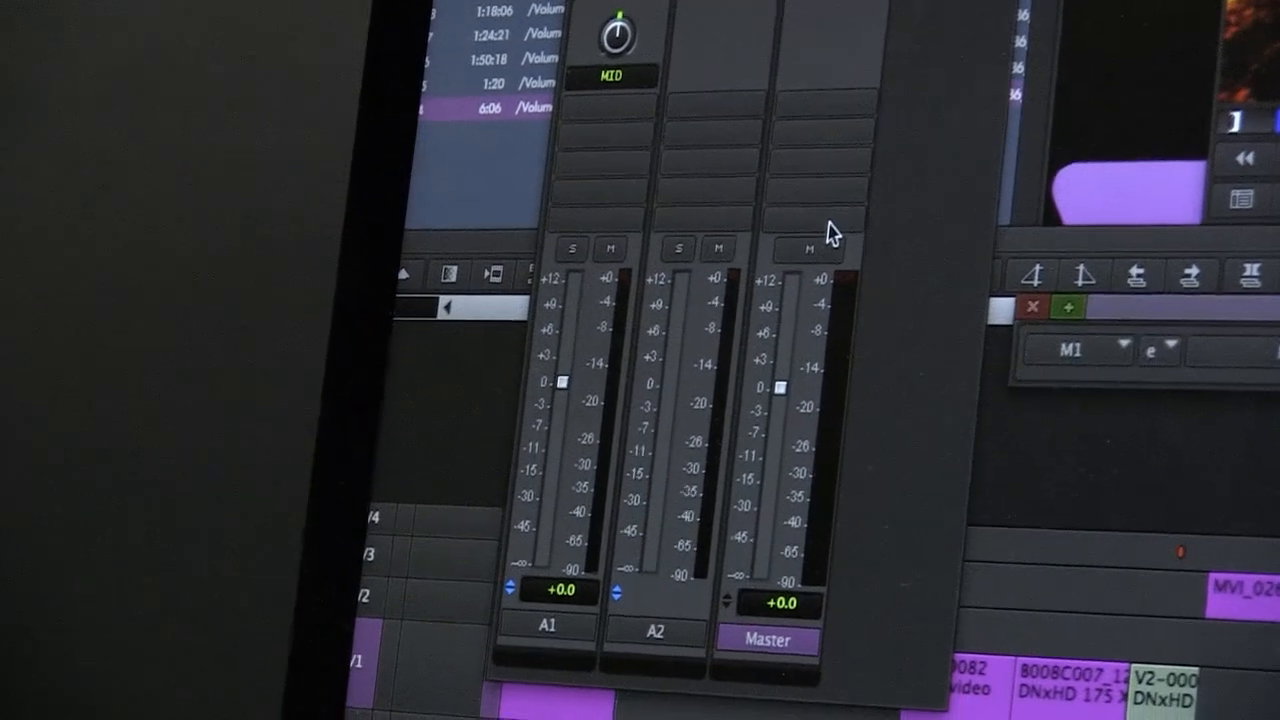
# Show the RTAS: Stereo Reverb plugin choices from the master track's No Insert menu
pyautogui.click(848, 343)
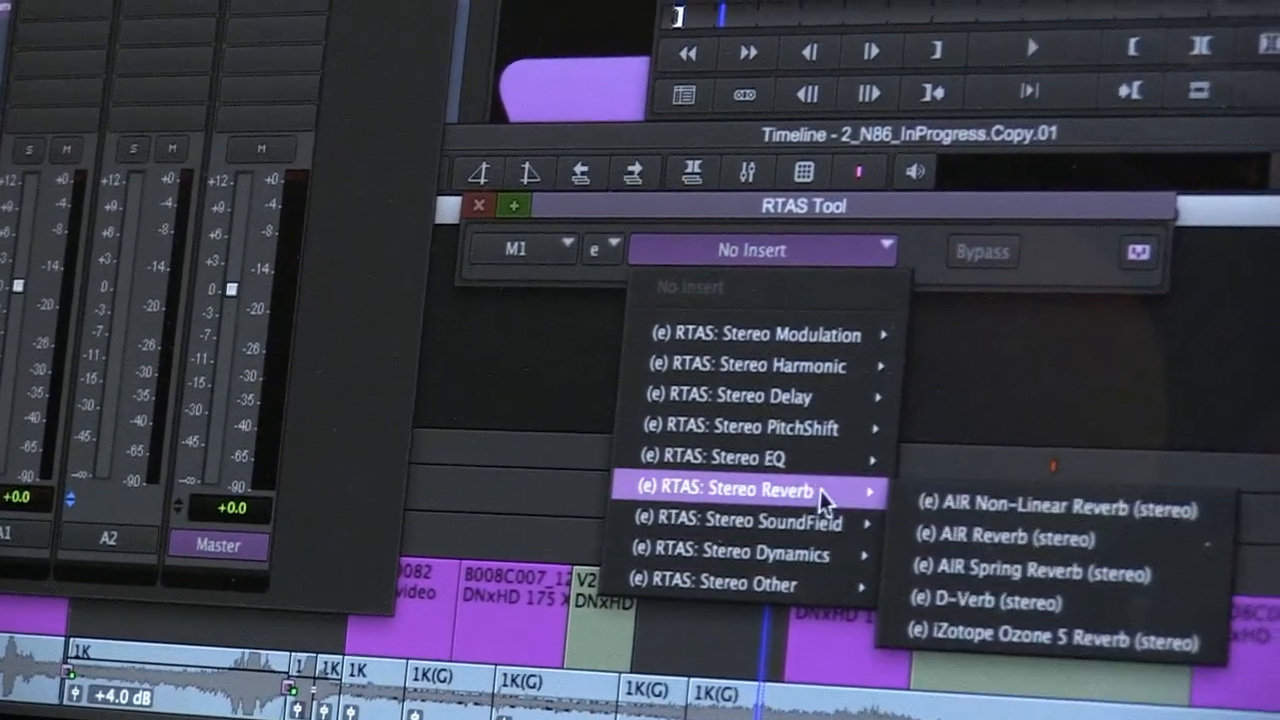
pyautogui.moveTo(750, 531)
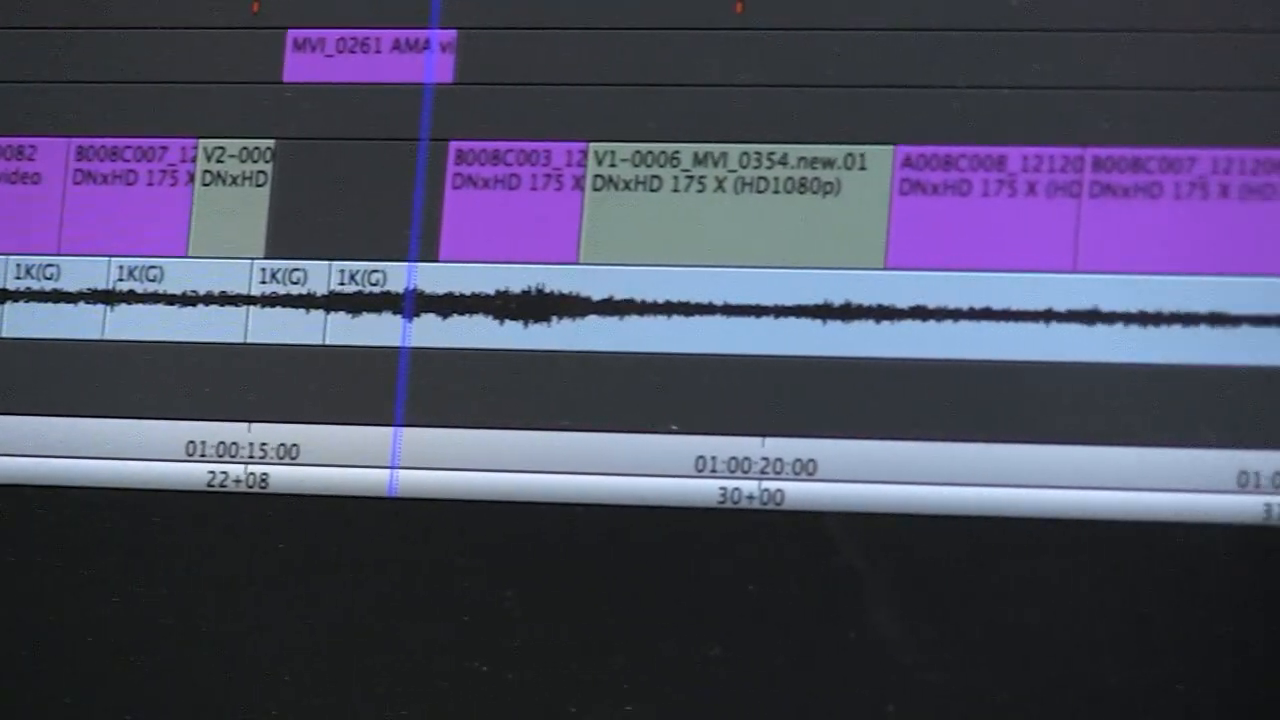
# Scroll the timeline right past 01:00:20 to show the later clips' audio waveforms
pyautogui.hscroll(3)
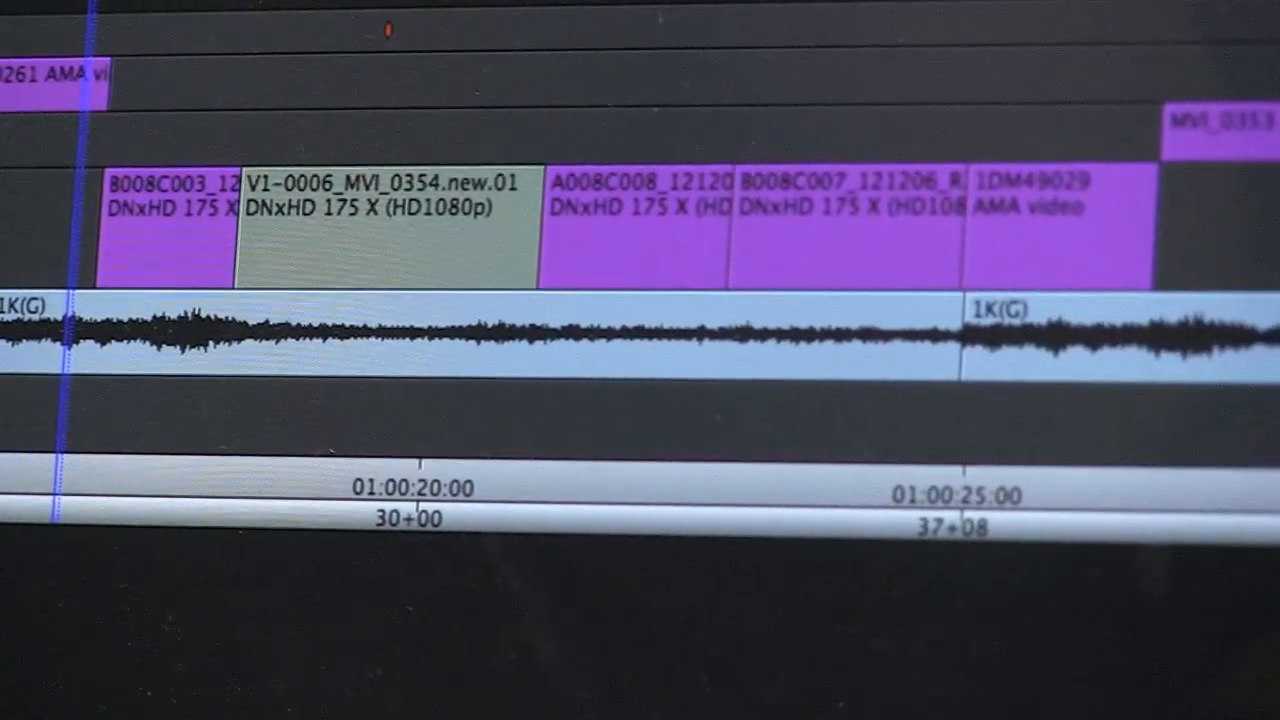